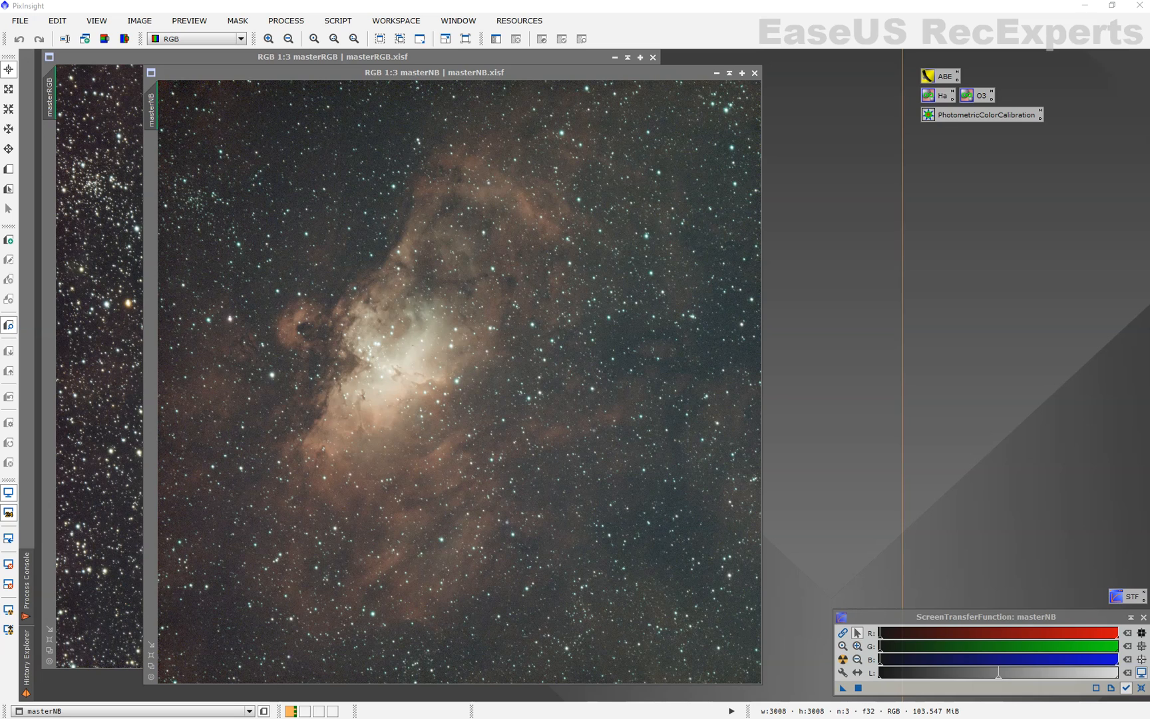
mouse_move(143, 451)
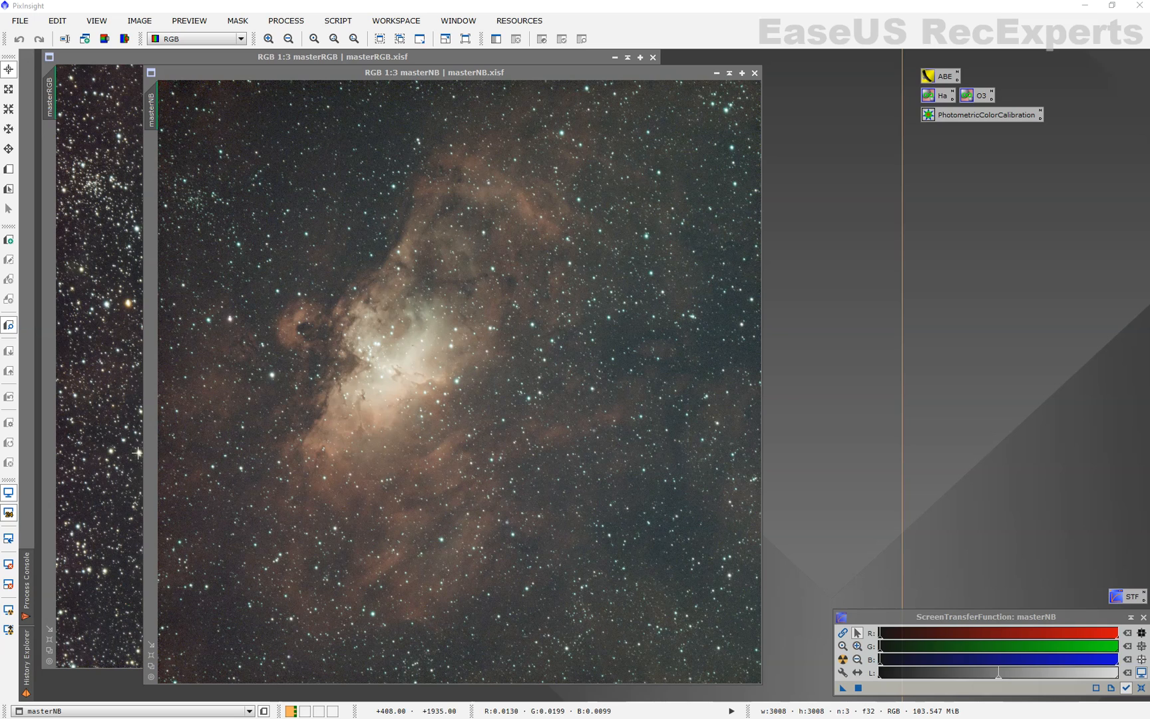
mouse_move(251, 398)
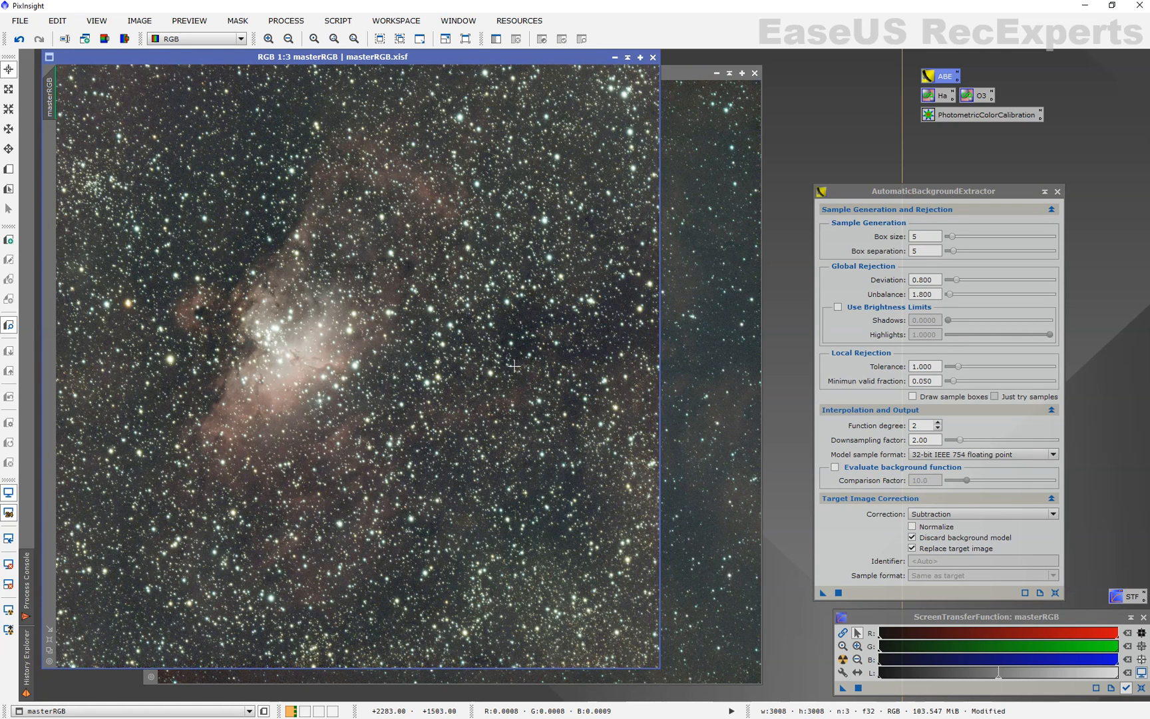
mouse_move(550, 331)
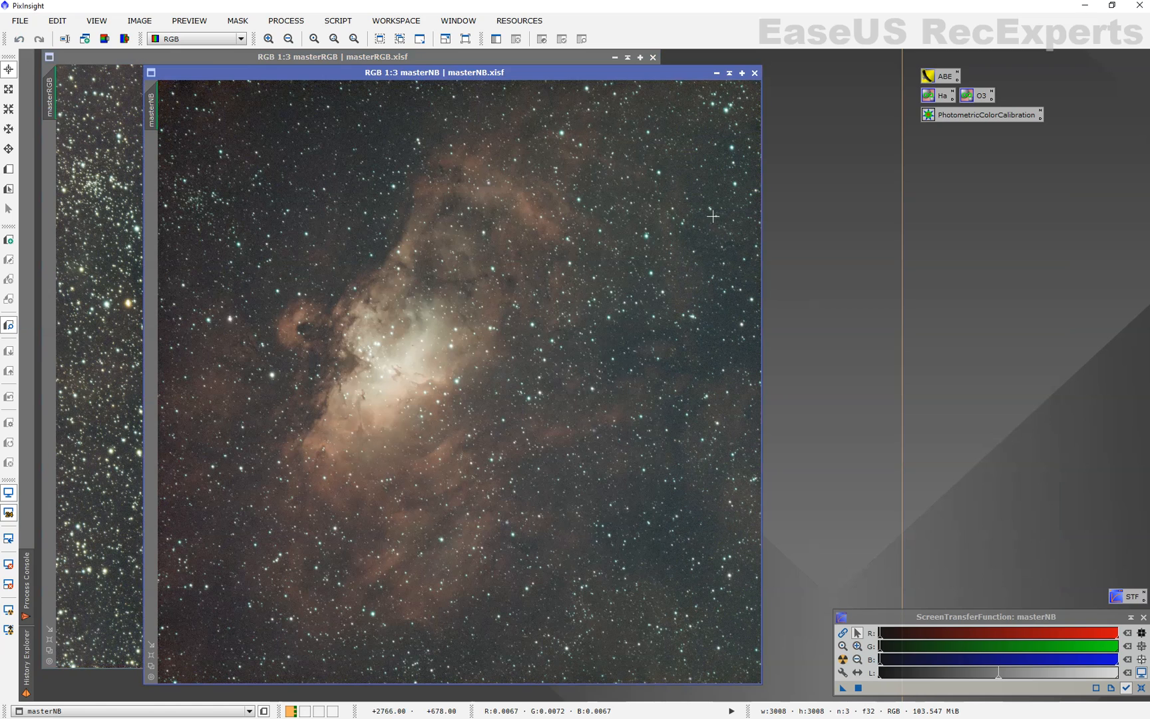
mouse_move(605, 321)
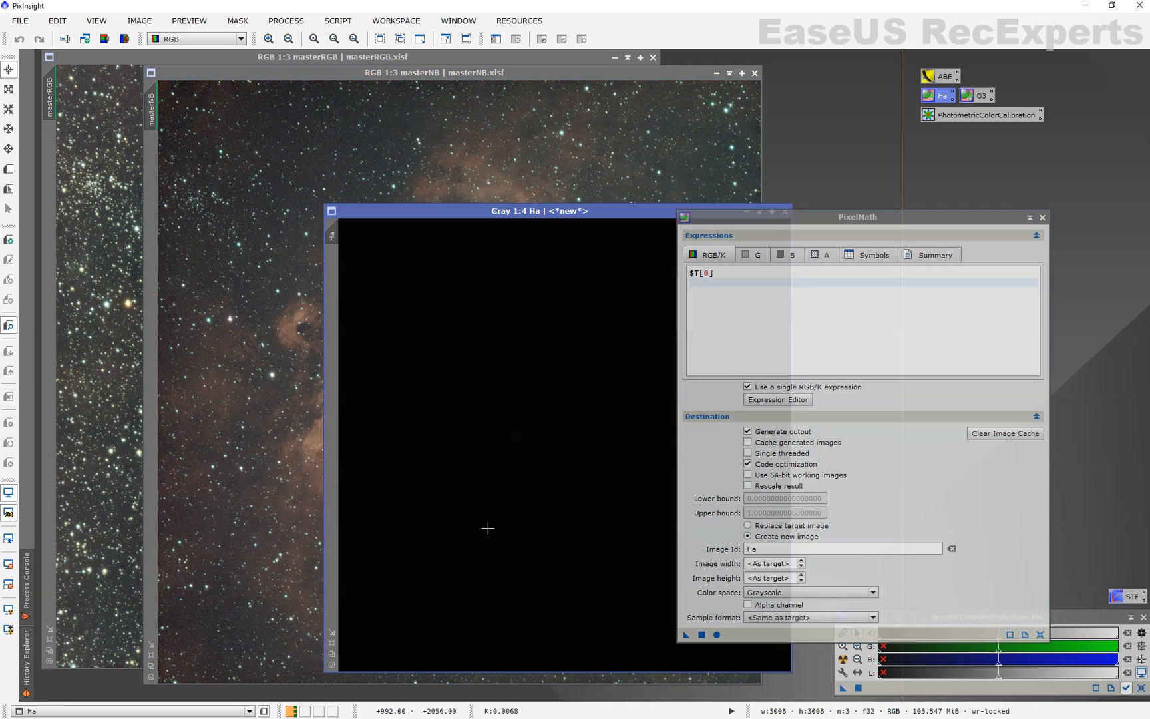
Move the new Ha image aside and enter the O3 expression $T[1]*2/3+$T[2]/3
left_click_drag(539, 211, 282, 206)
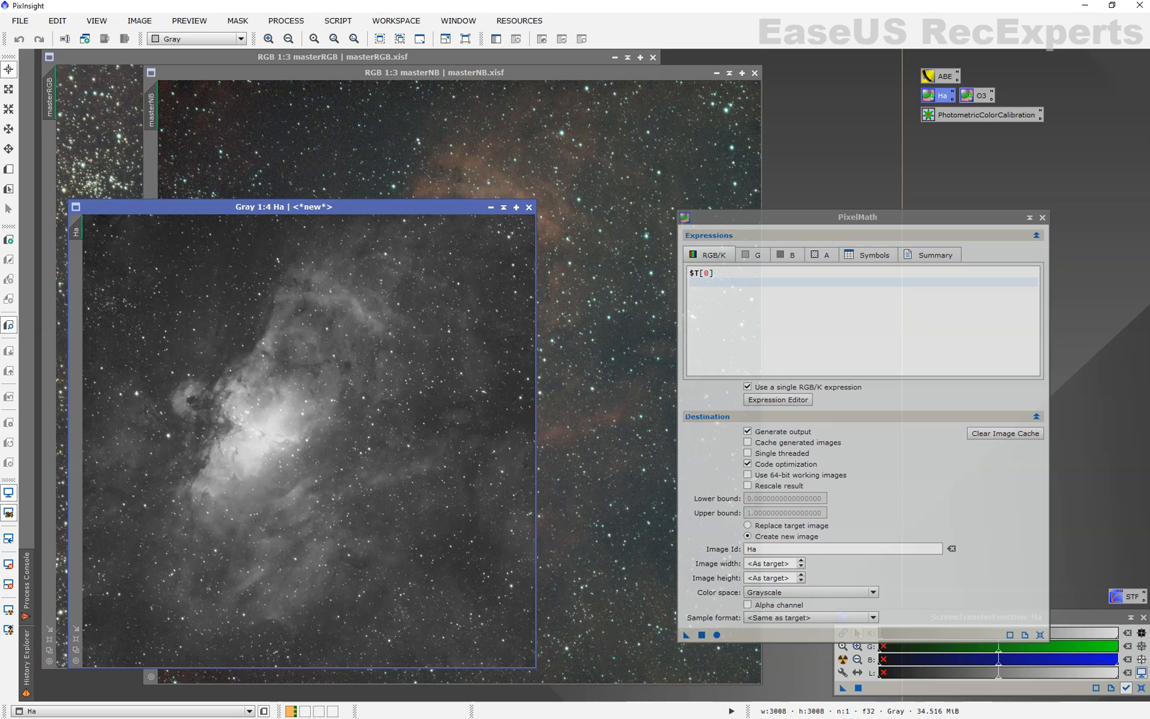
type("$T[1]*2/3+$T[2]/3")
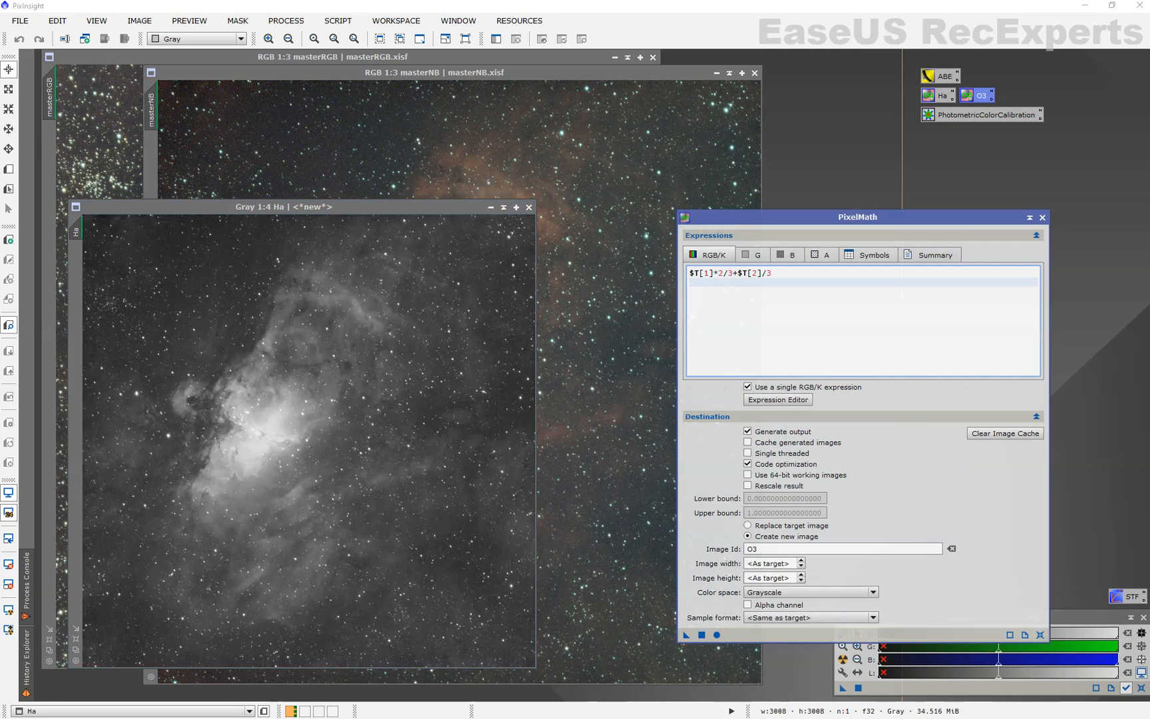
Name the output image O3 and apply the expression to masterNB
left_click(690, 282)
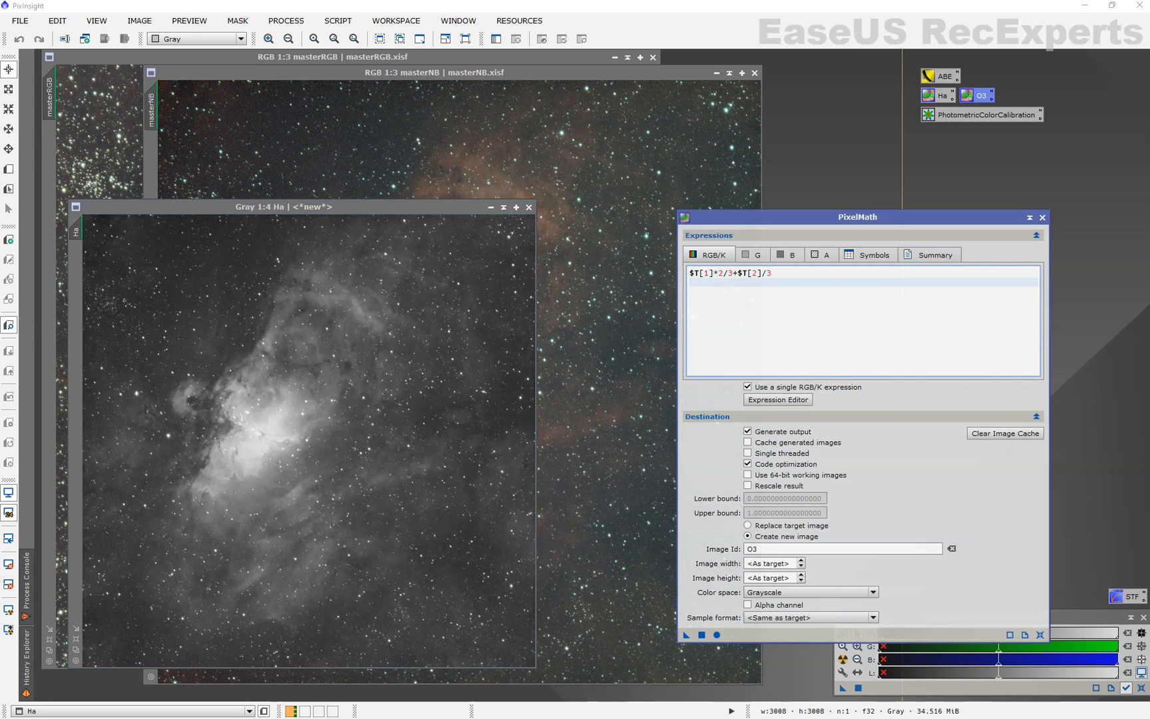
double_click(693, 273)
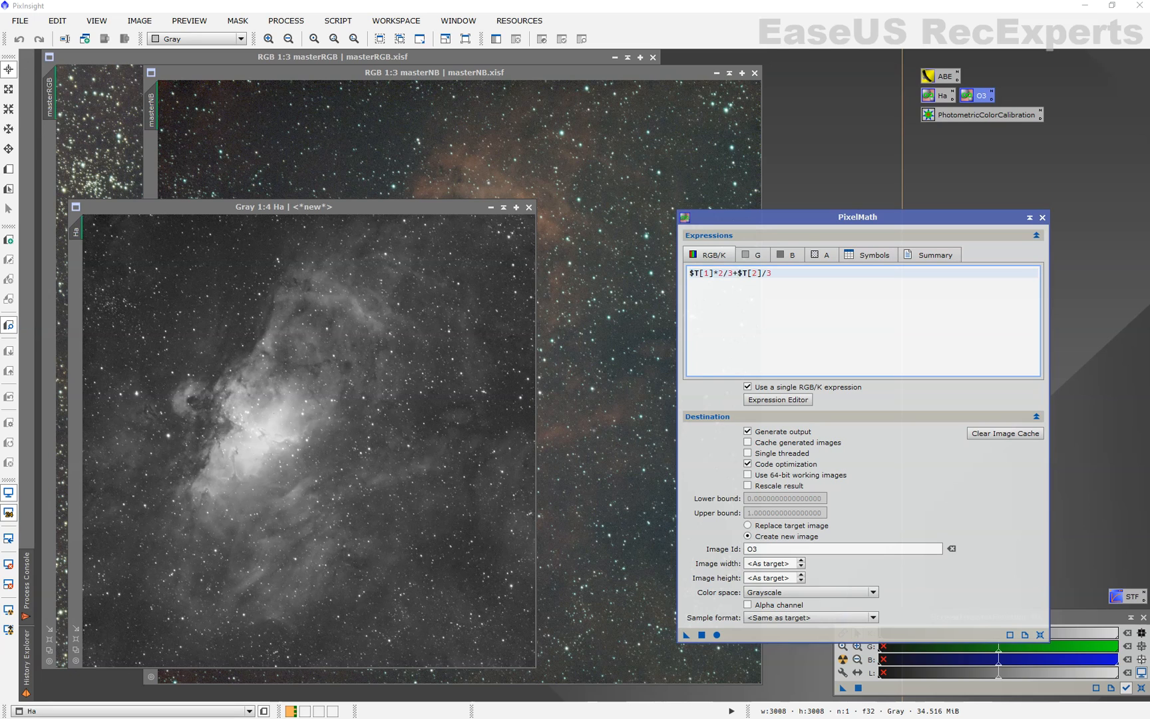
double_click(747, 273)
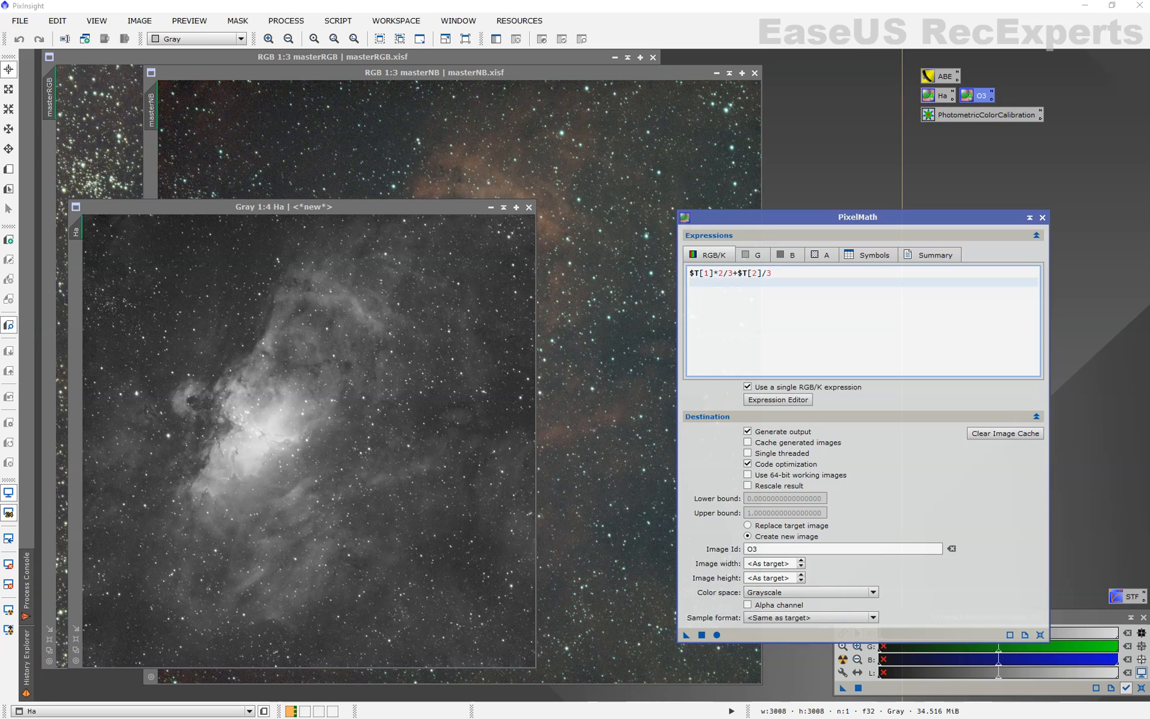
left_click(842, 547)
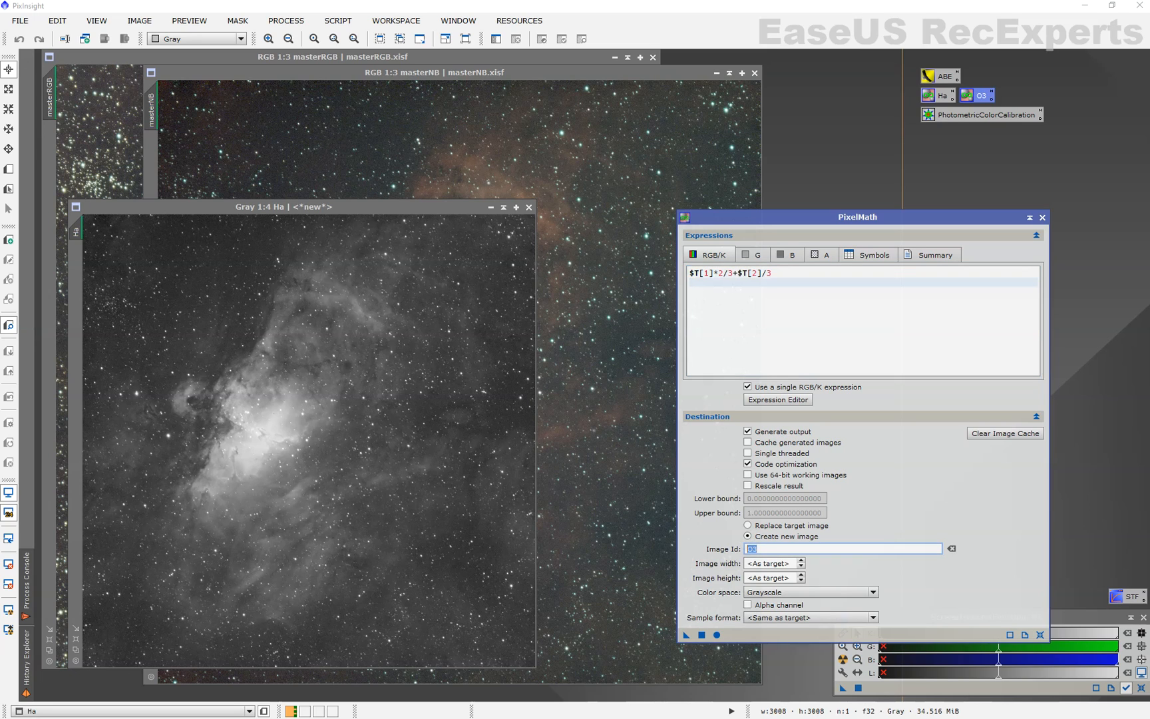
type("O3")
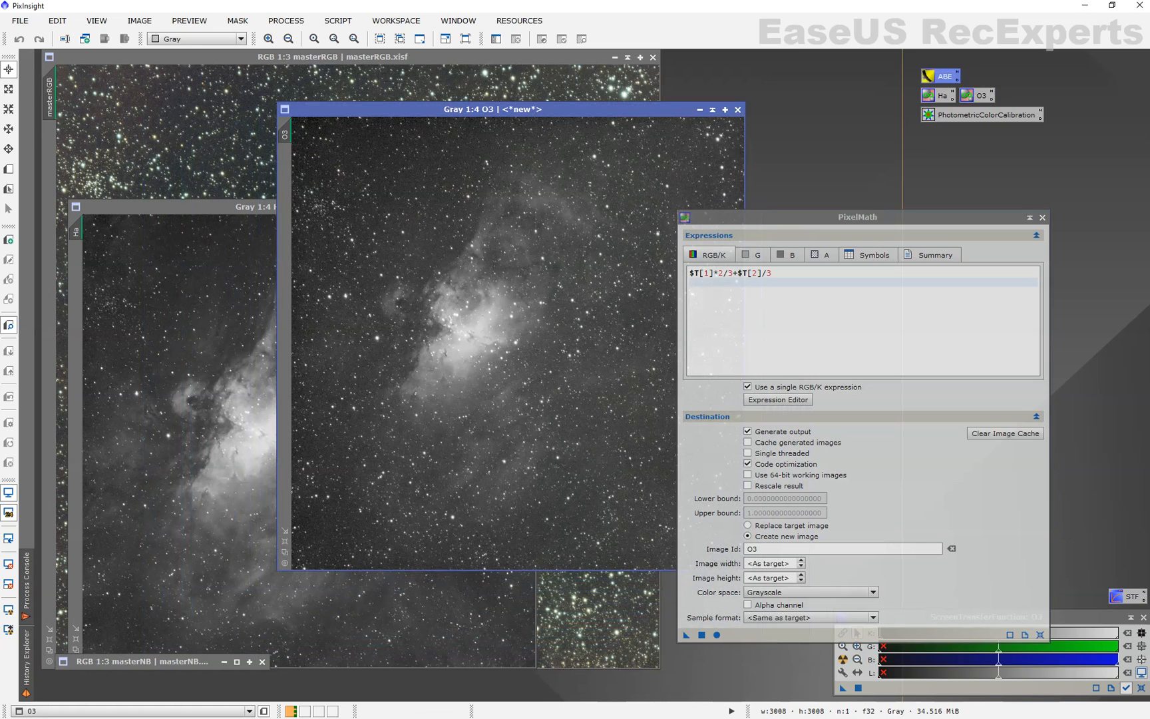
left_click(688, 635)
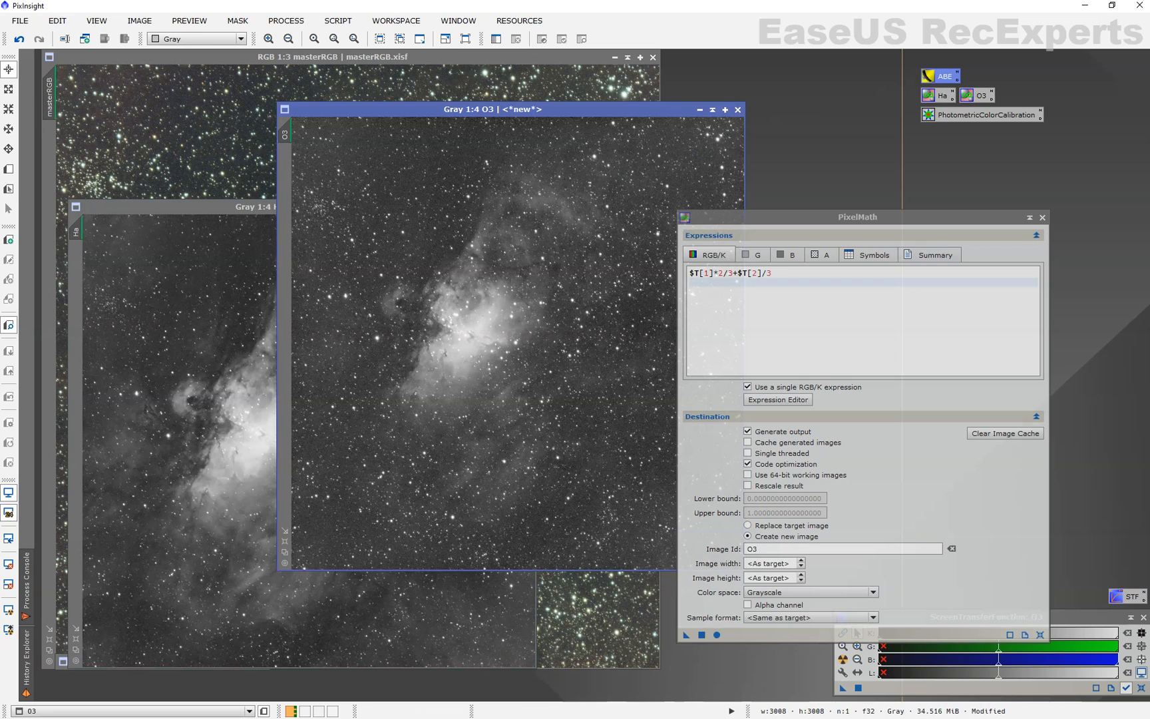
Close PixelMath and launch Script > Utilities > NBRGBCombination
left_click(1042, 216)
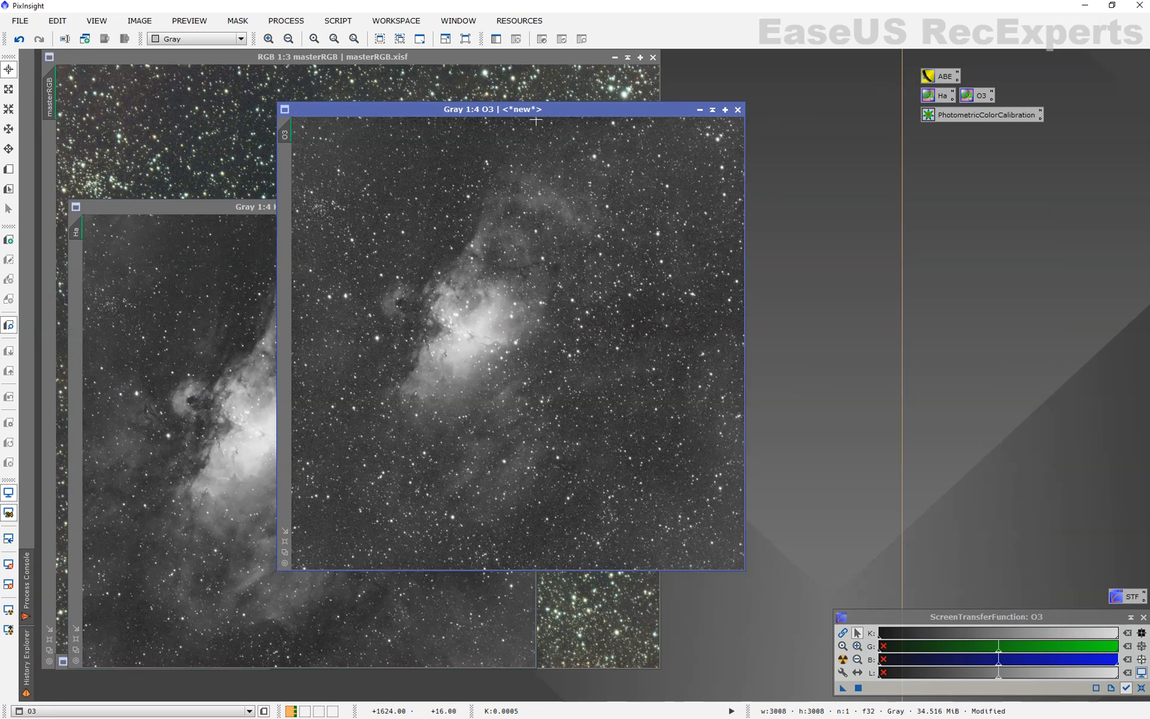
left_click(337, 20)
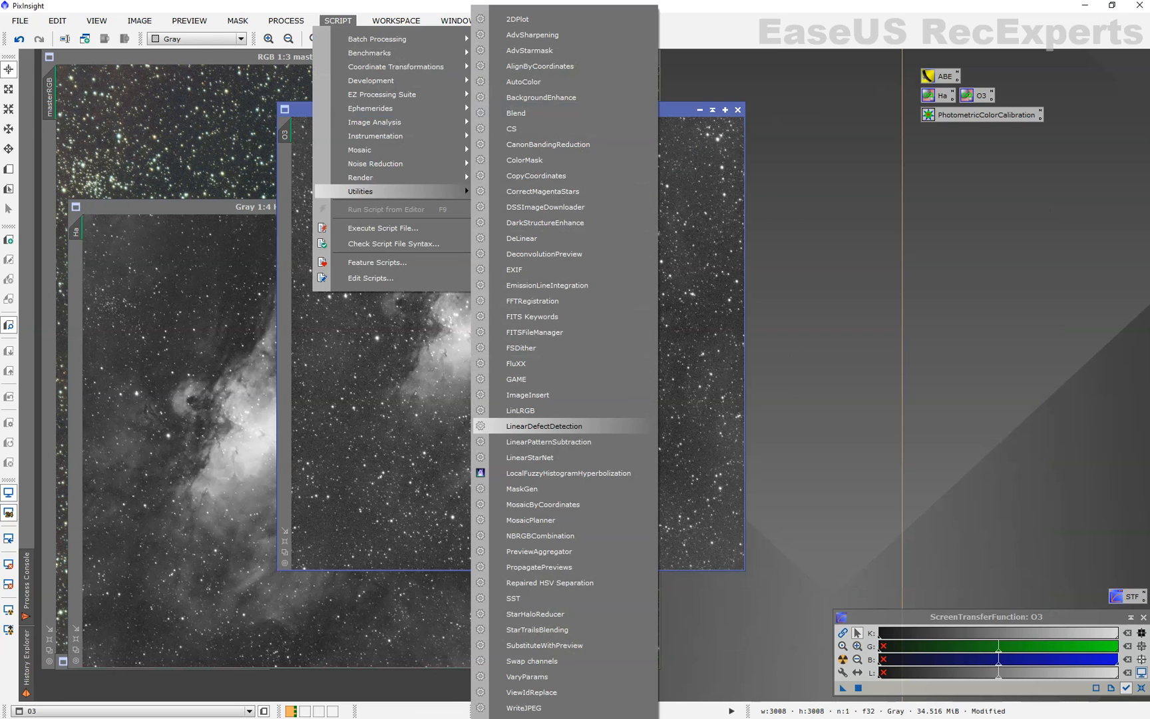
mouse_move(539, 535)
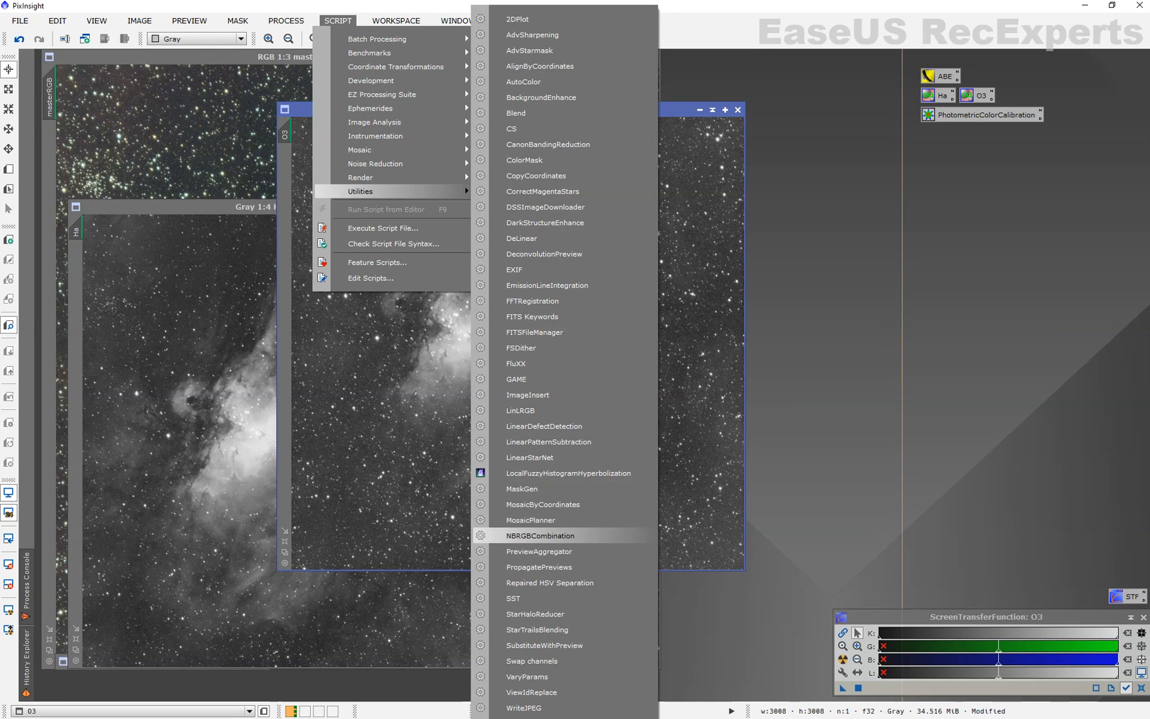
left_click(540, 534)
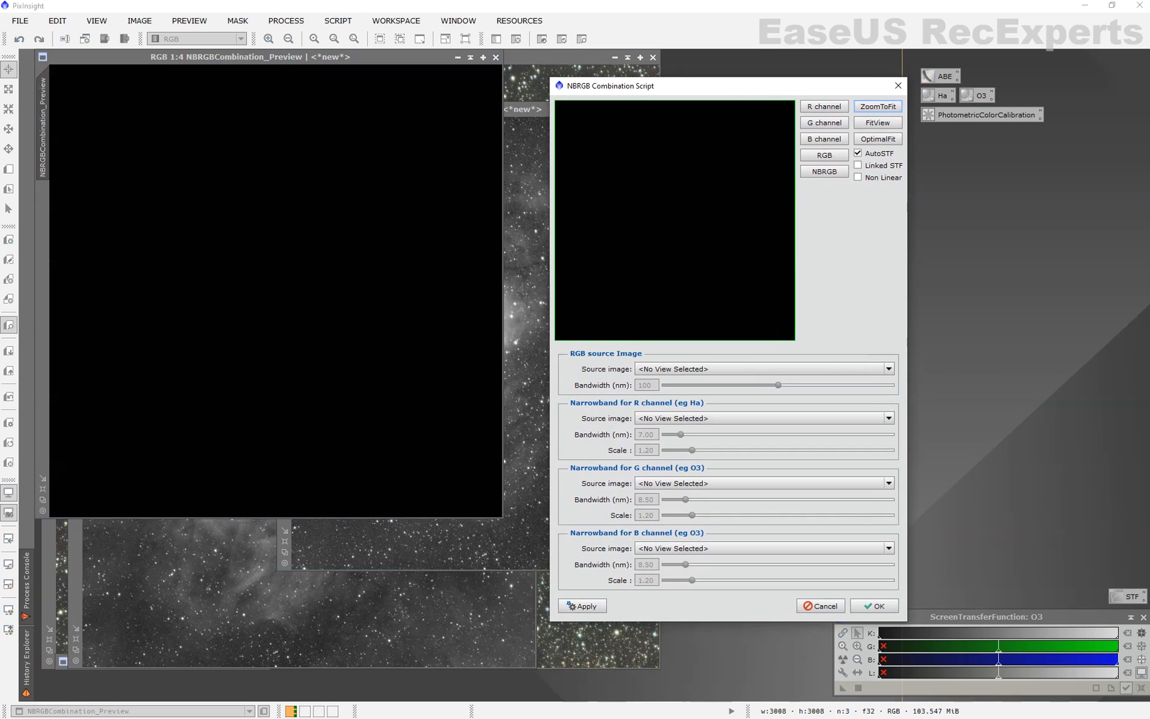
Choose masterRGB as colour source, Ha for red, and 7 nm bandwidth
left_click(762, 368)
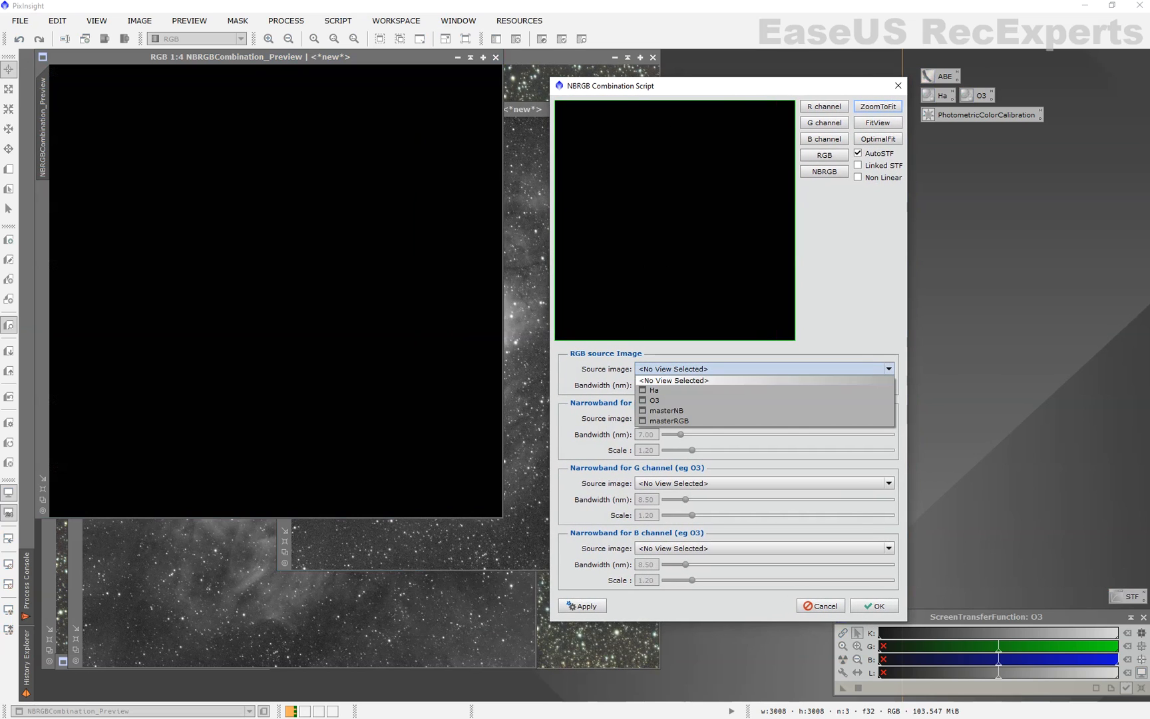
left_click(666, 420)
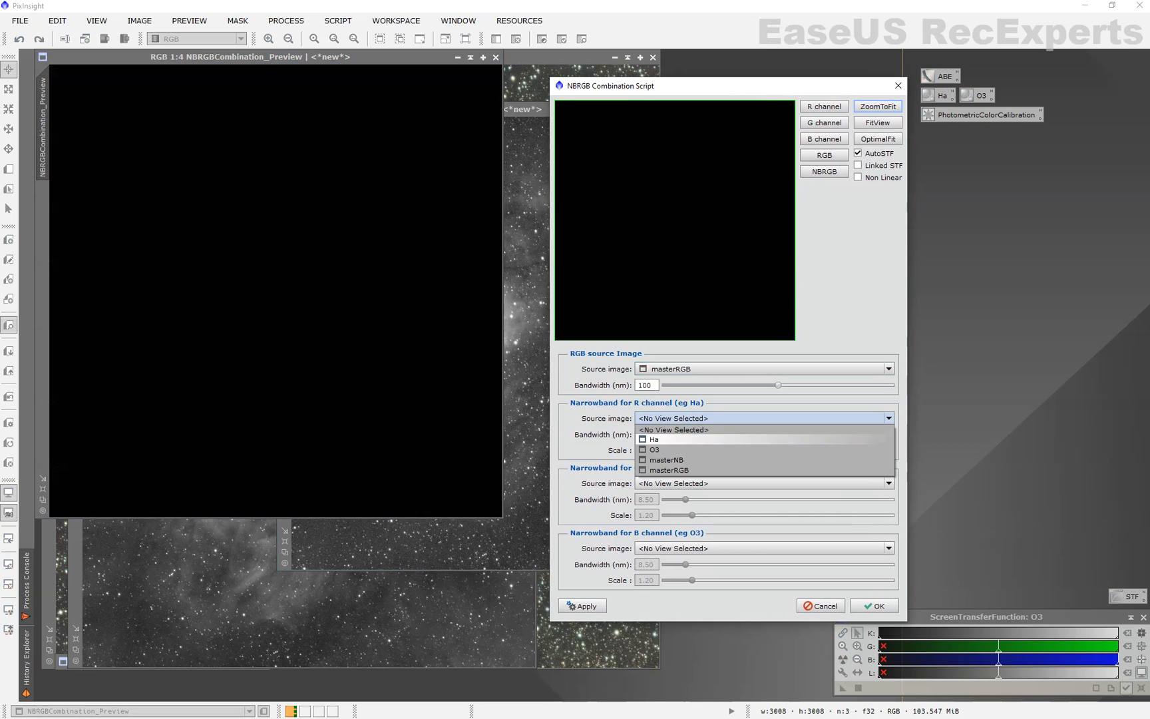
left_click(654, 439)
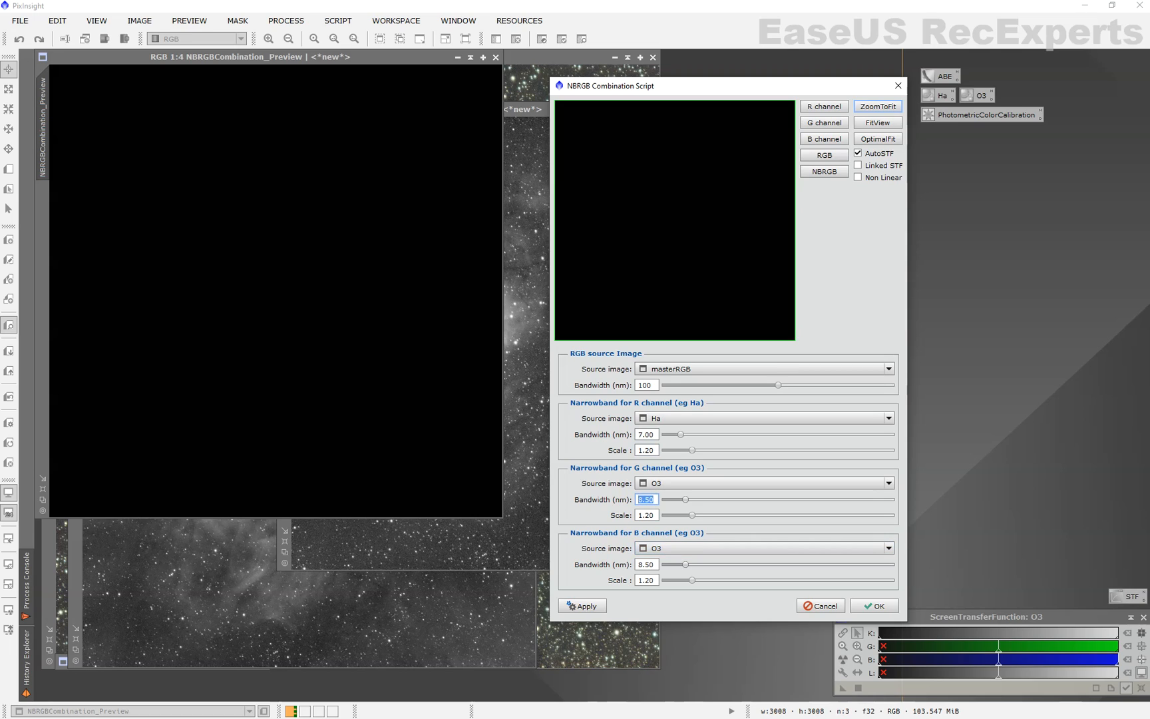
type("7")
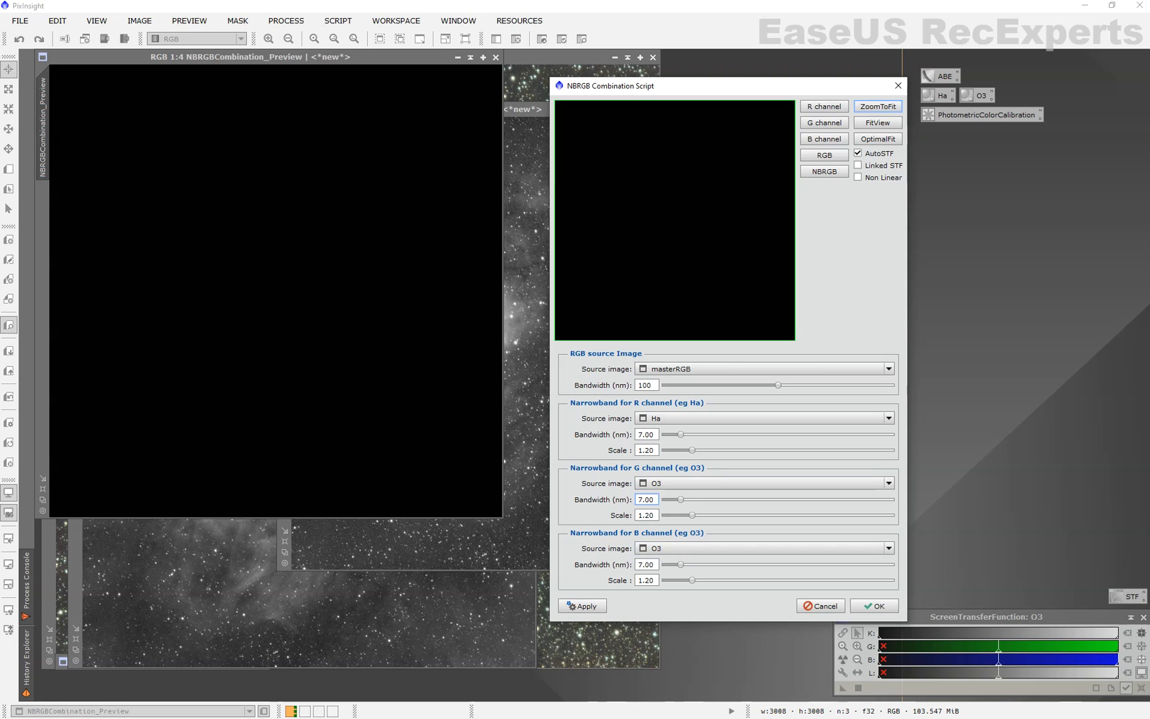
Preview the NBRGB combination, then accept it to create the combined image
left_click(822, 171)
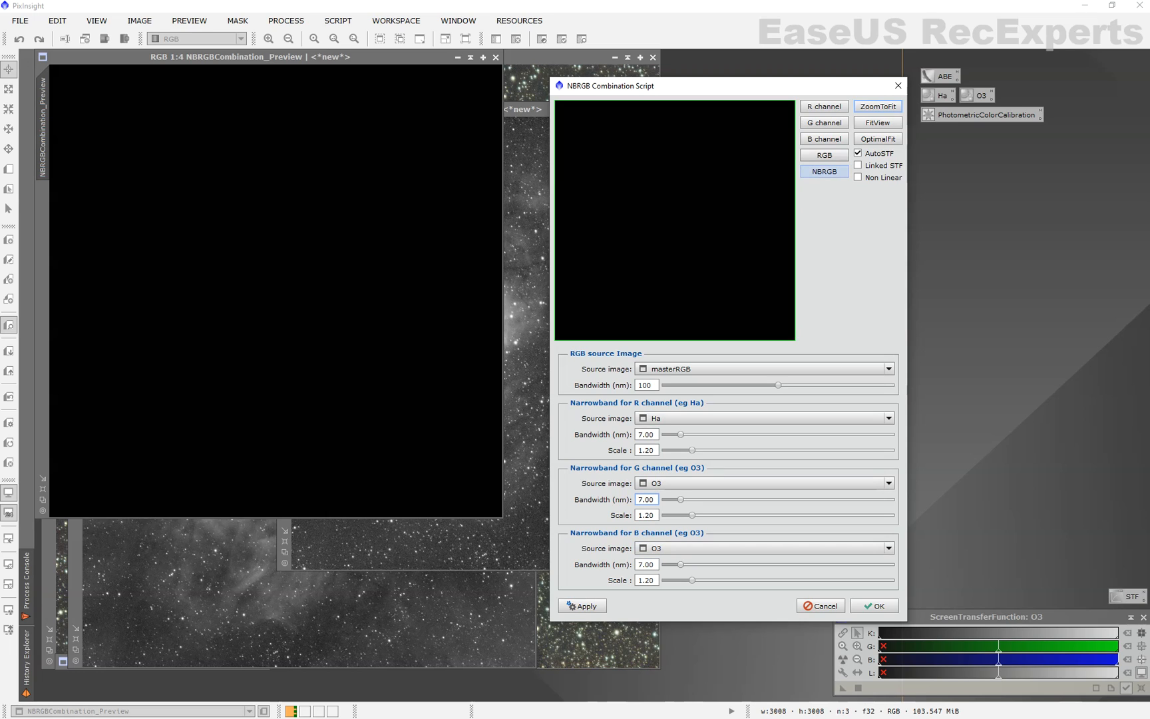
mouse_move(823, 171)
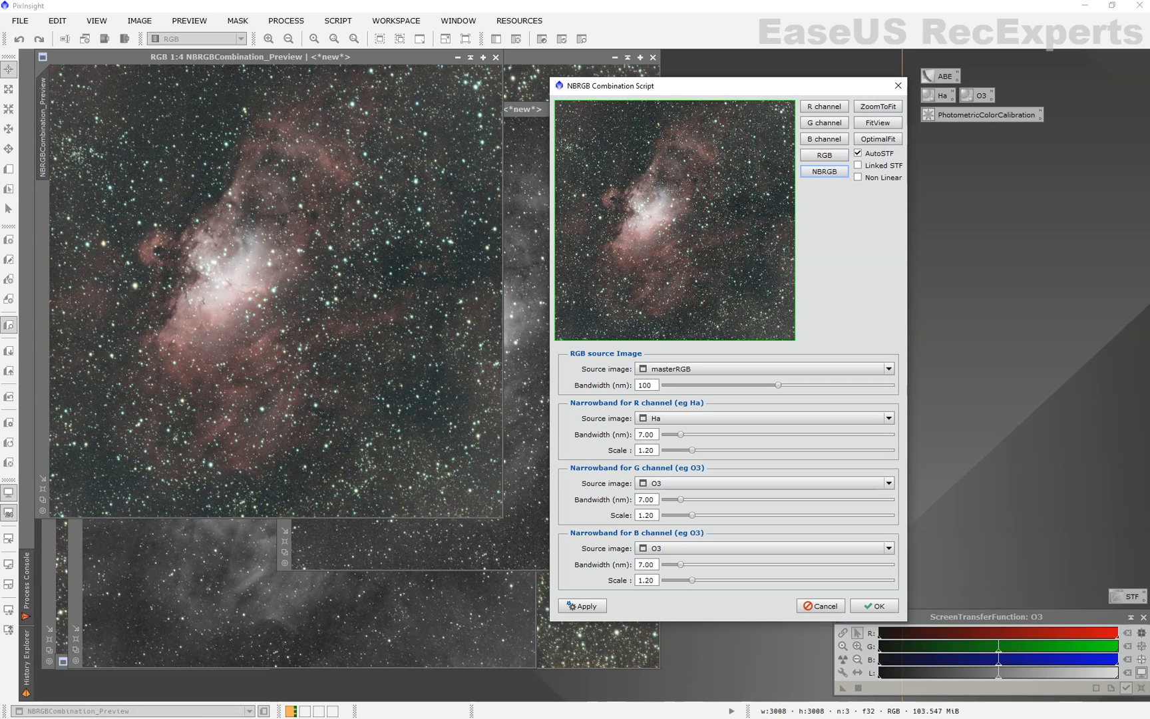
left_click(874, 605)
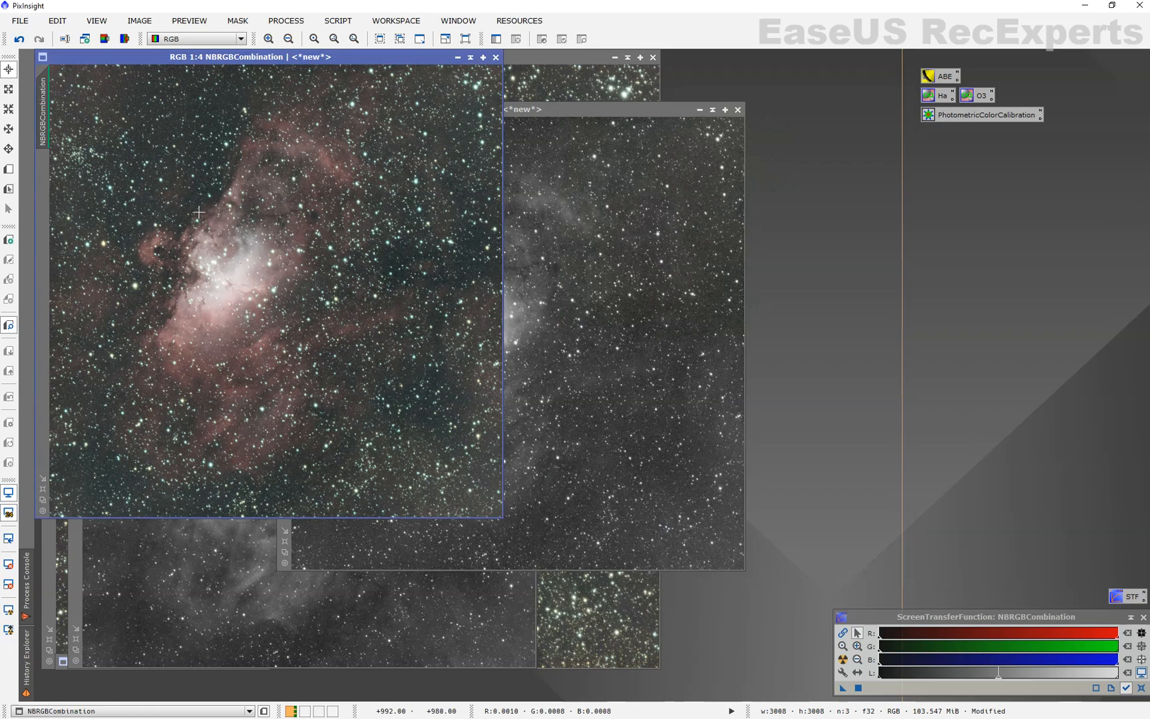
left_click_drag(223, 56, 257, 88)
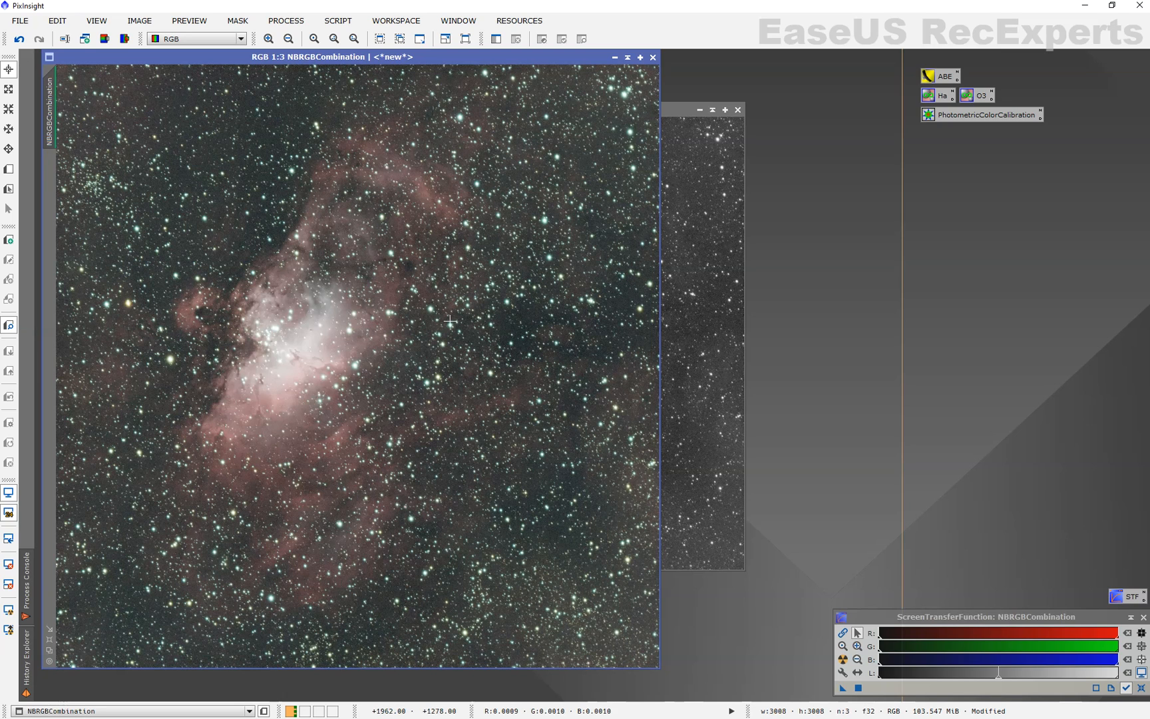
mouse_move(411, 407)
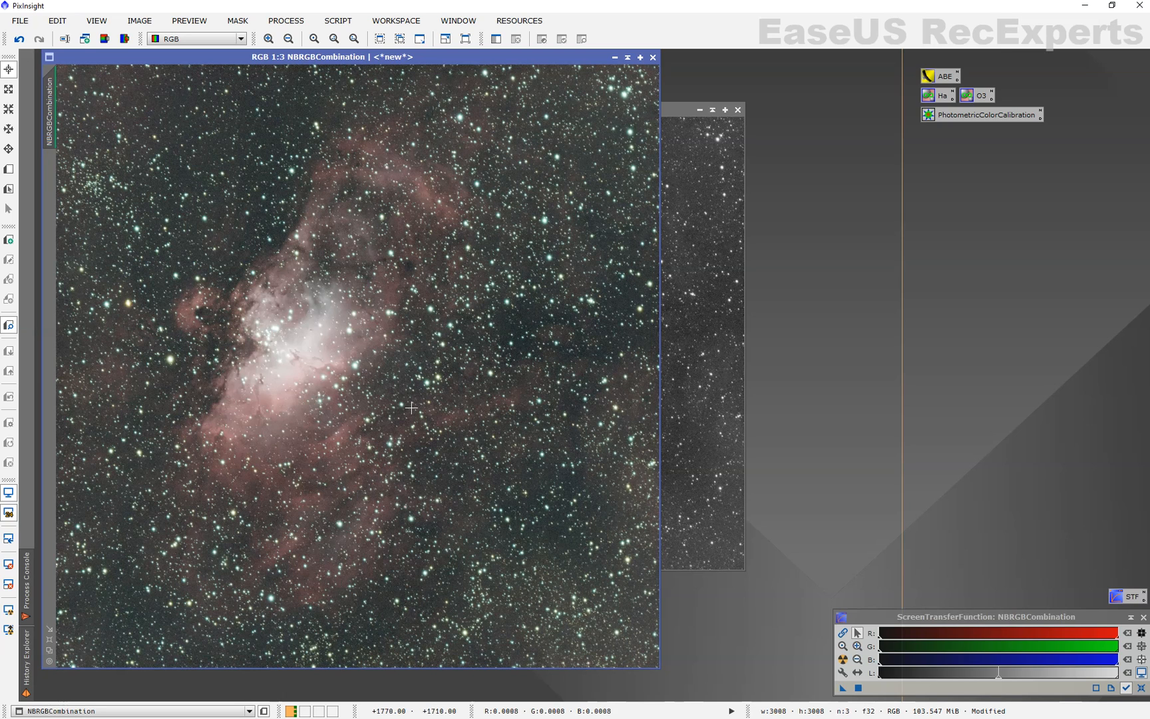